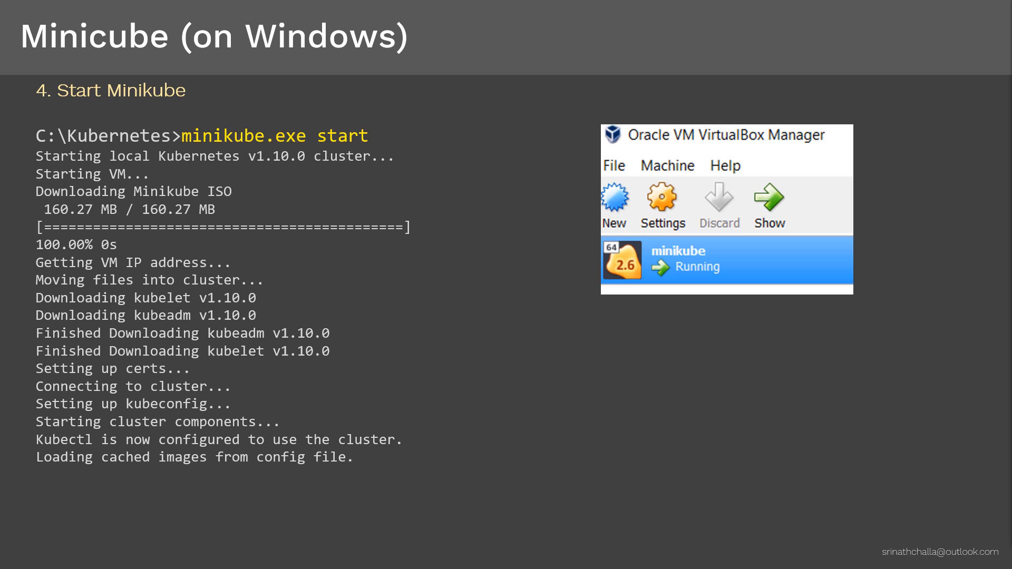
# - Show the 'kubectl get no' command beneath the minikube start output
pyautogui.write('kubectl get no')
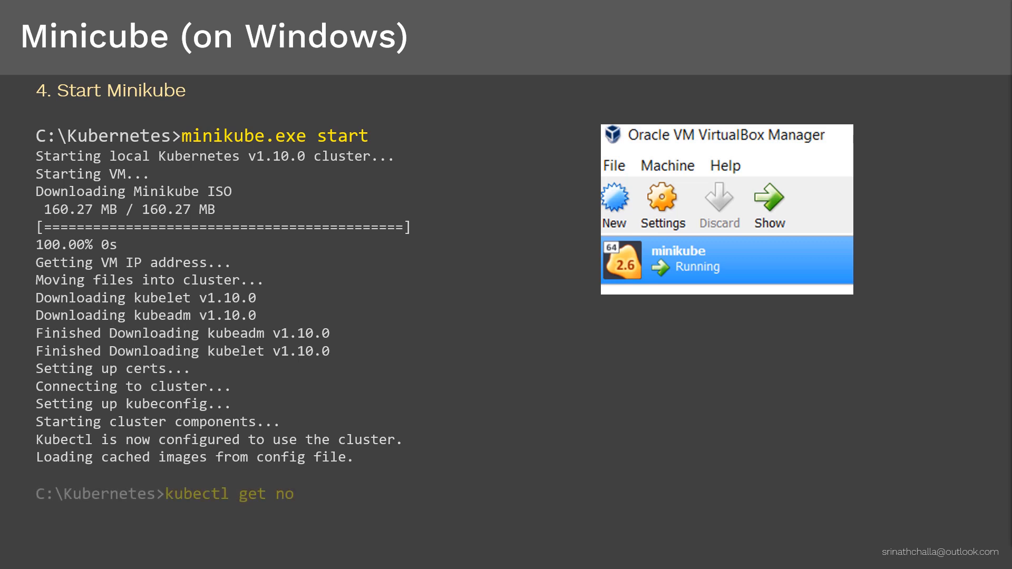
# - Advance to the 'Minikube: Testing' slide with minikube status output
pyautogui.press('Enter')
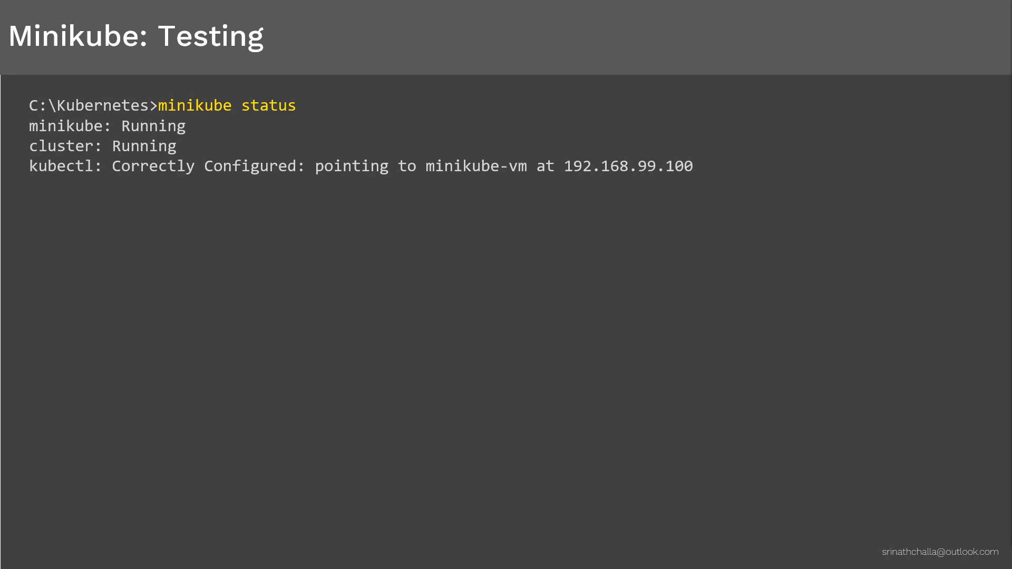
# - Show the 'minikube version' command reporting v0.28.2
pyautogui.write('minikube version')
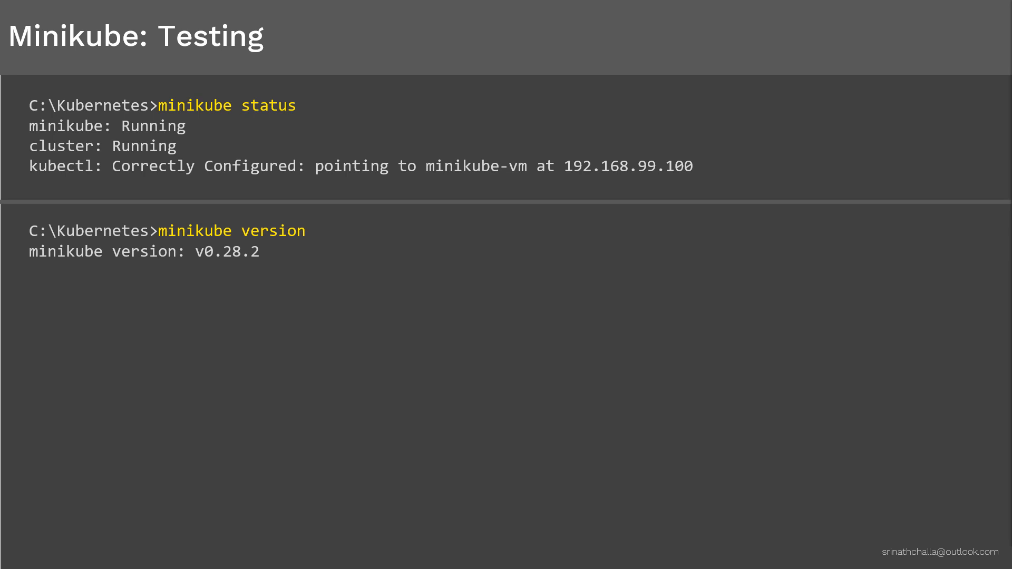
# - Show 'kubectl run kubernetes-bootcamp', 'kubectl get po', and 'minikube stop' commands
pyautogui.write('kubectl run kubernetes-bootcamp --image=gcr.io/google-samples/kubernetes-bootcamp:v1 --port=8080')
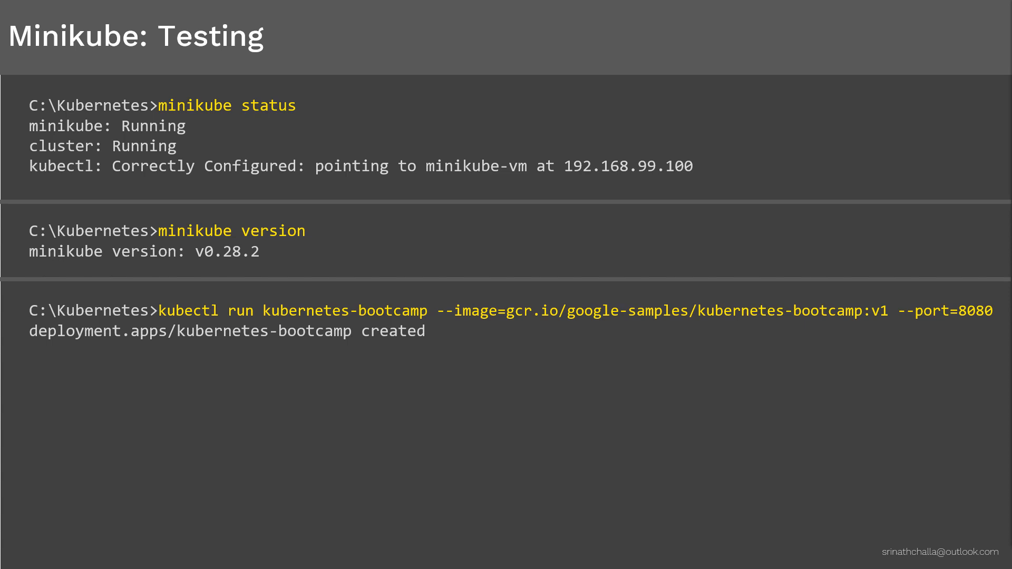
pyautogui.write('kubectl get po')
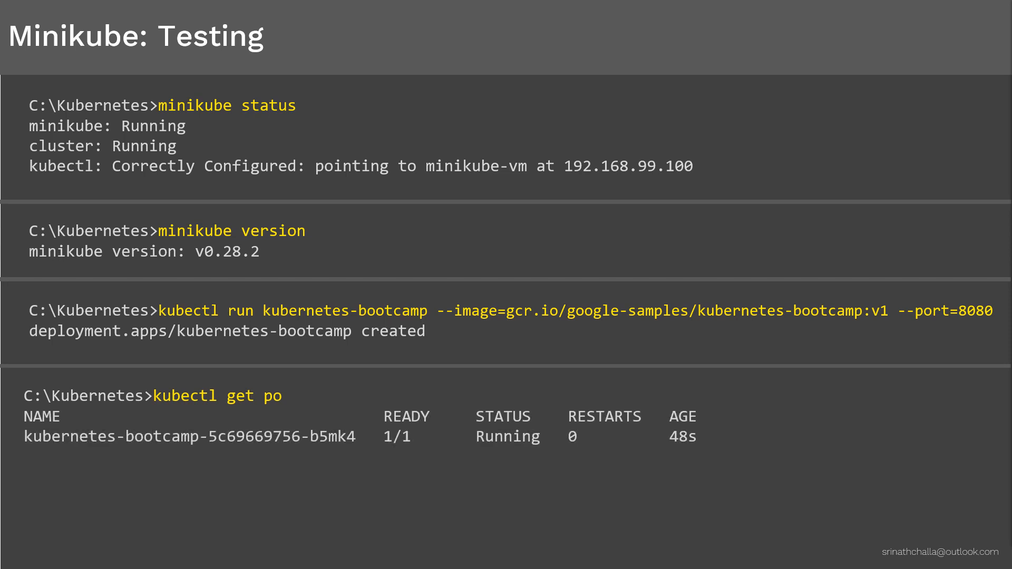
pyautogui.write('minikube stop')
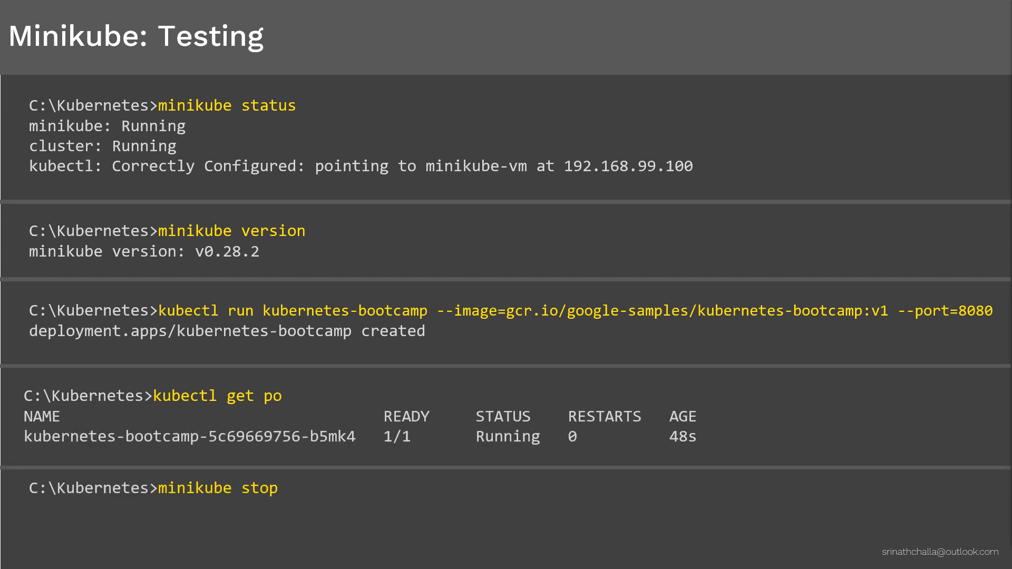